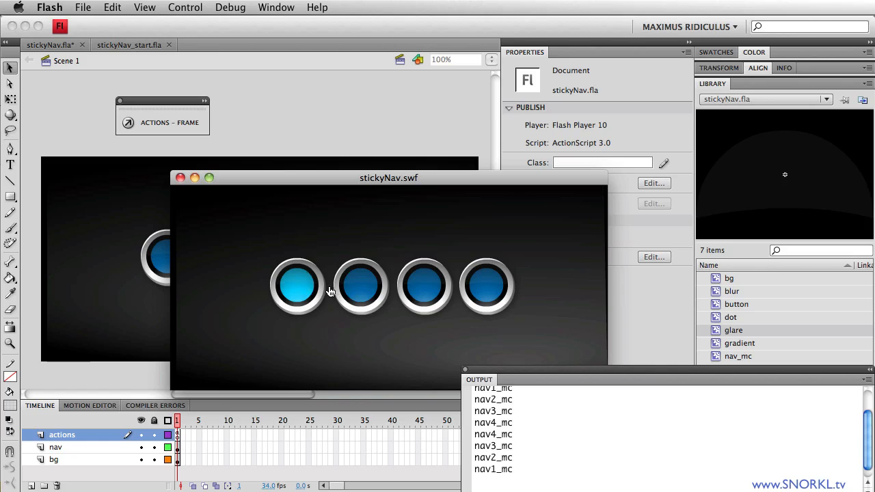
- Click the first, fourth and first nav buttons in the test movie, watching each stick orange and trace its name
click(361, 286)
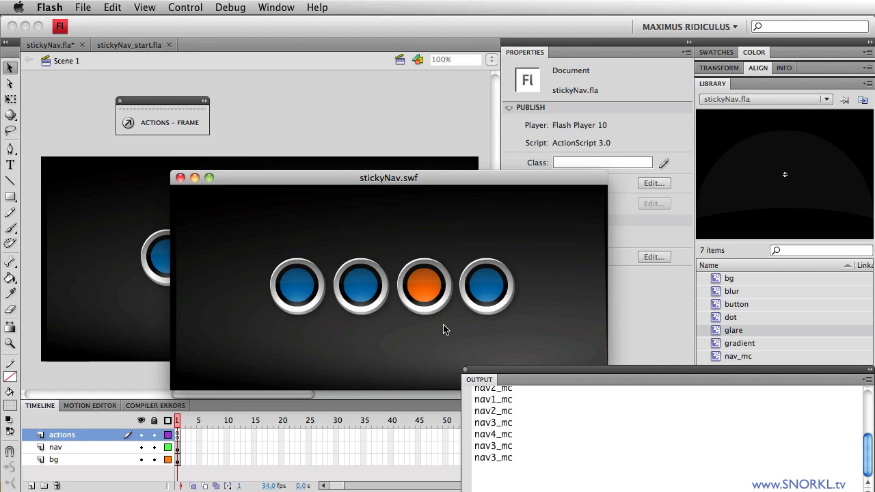
mouse_move(361, 286)
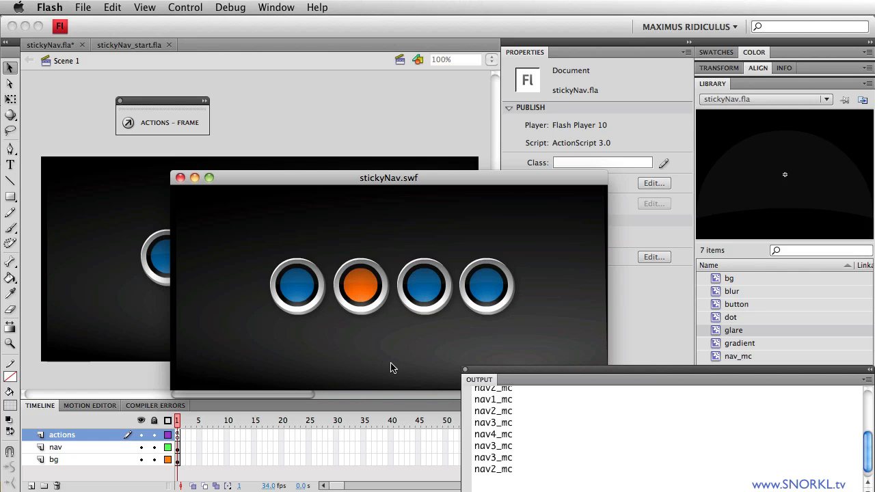
mouse_move(363, 344)
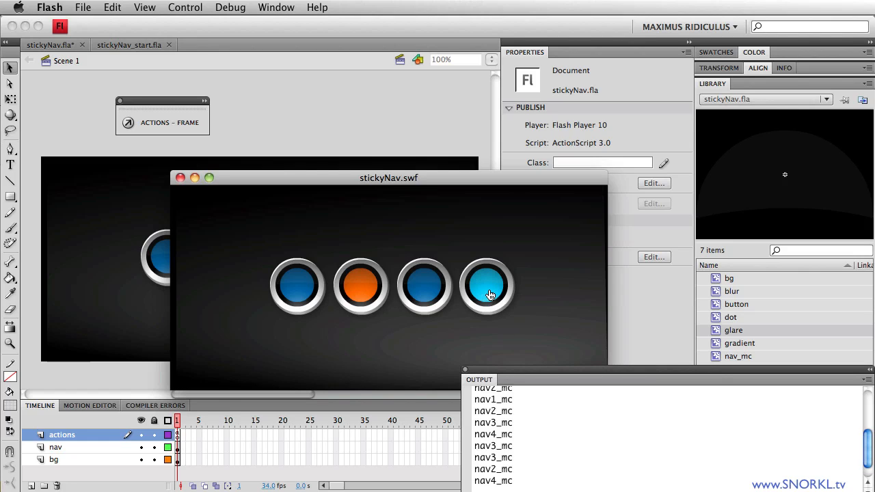
click(487, 286)
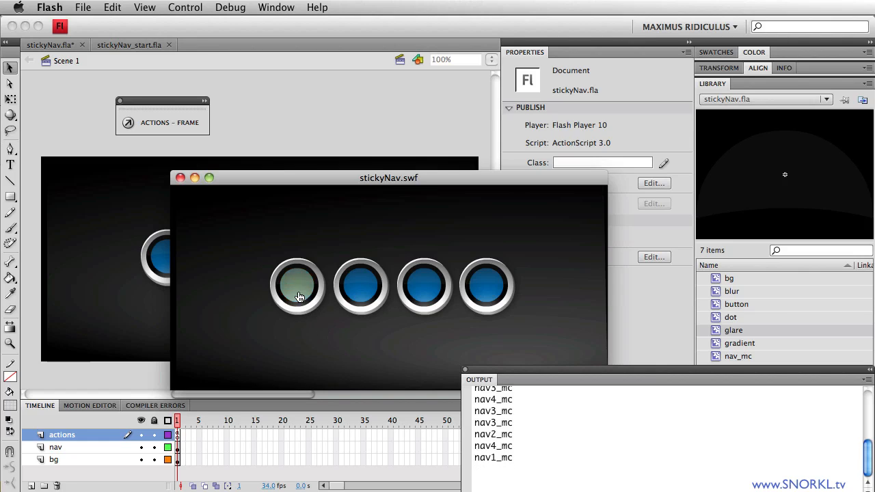
click(297, 286)
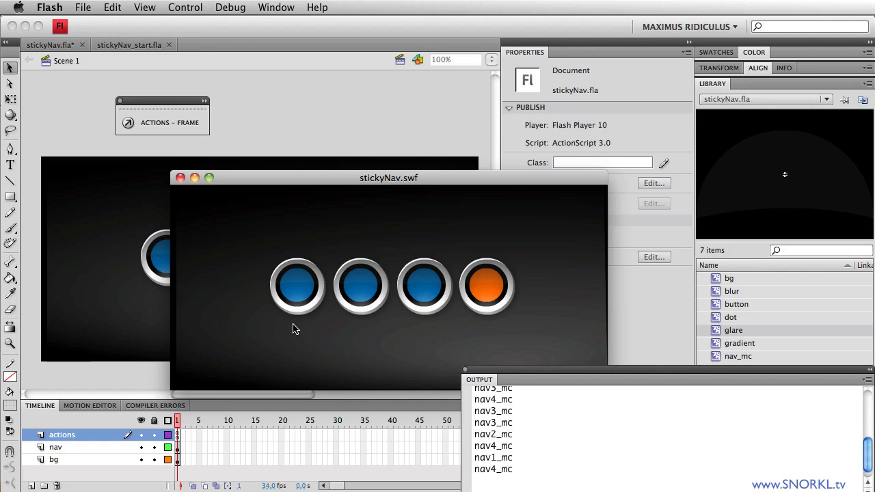
mouse_move(494, 230)
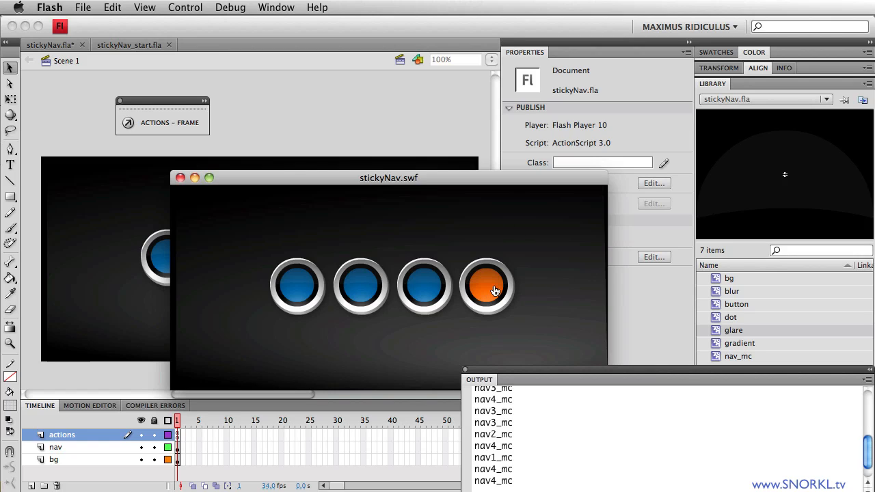
mouse_move(424, 286)
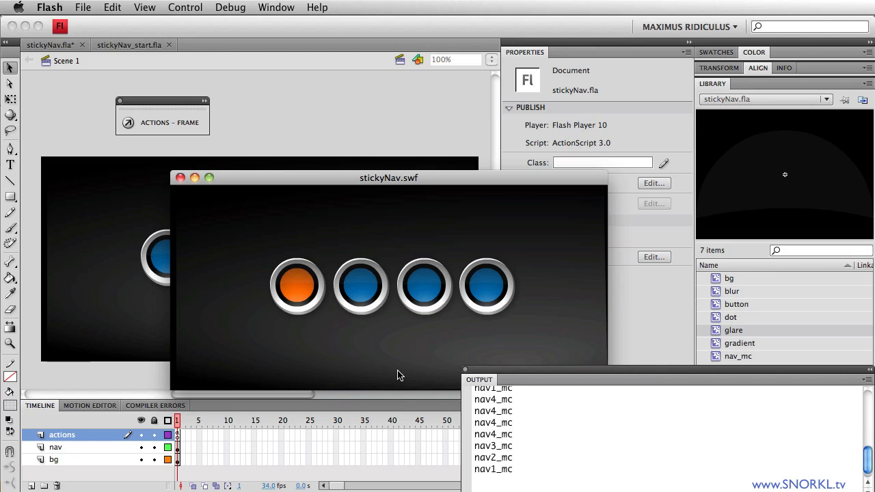
mouse_move(190, 200)
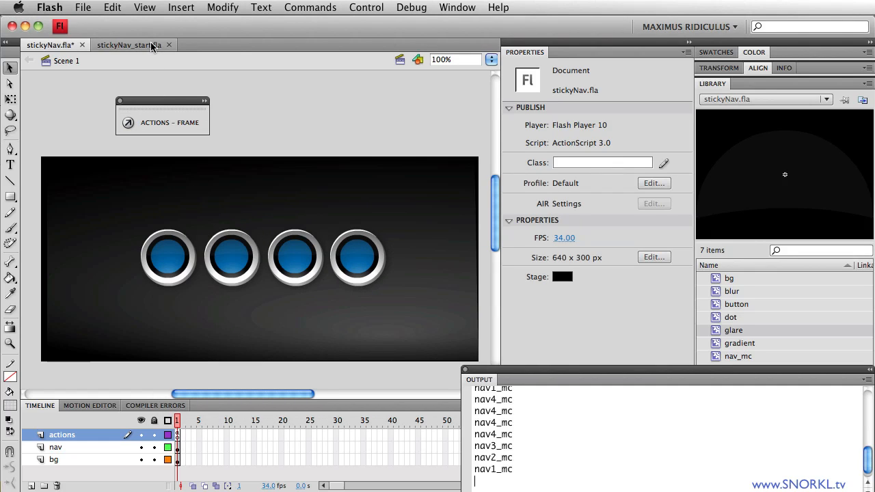
- Switch to the stickyNav_start.fla document showing four plain blue round buttons
click(128, 44)
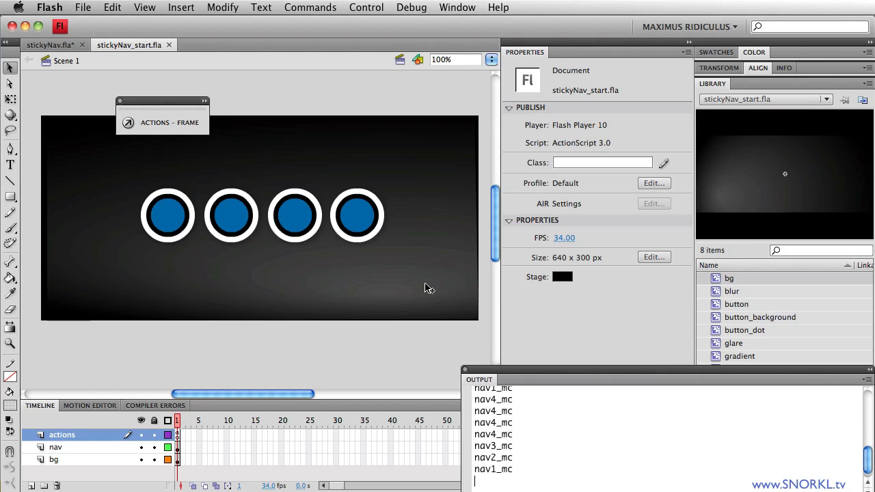
mouse_move(380, 266)
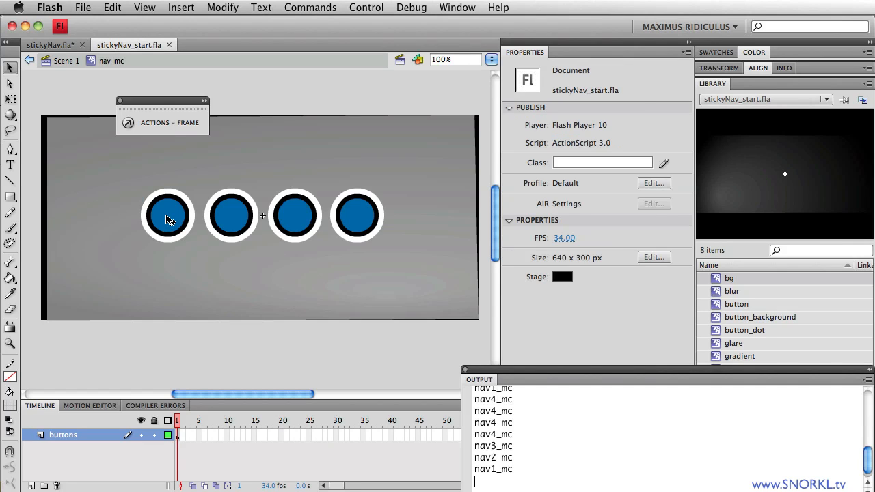
click(167, 217)
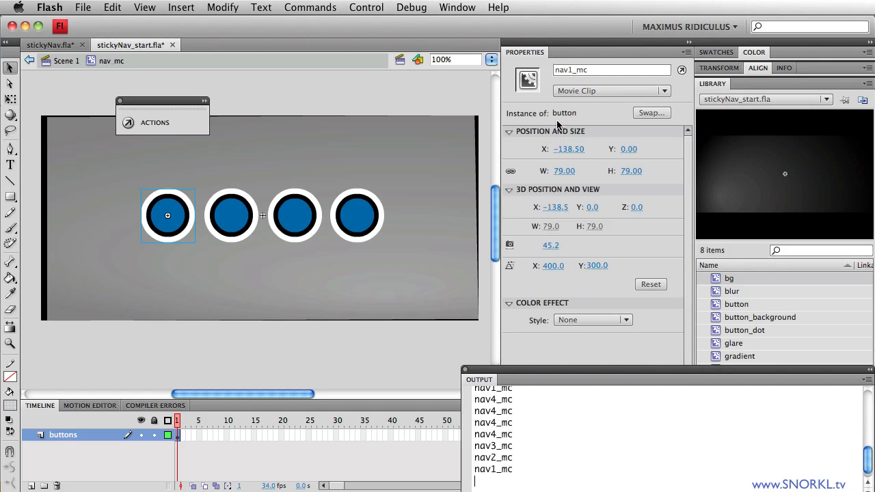
mouse_move(568, 121)
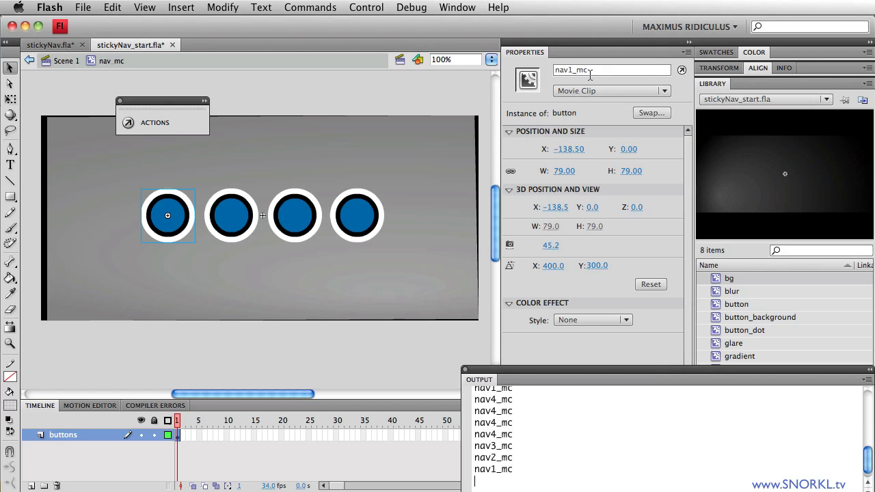
click(231, 216)
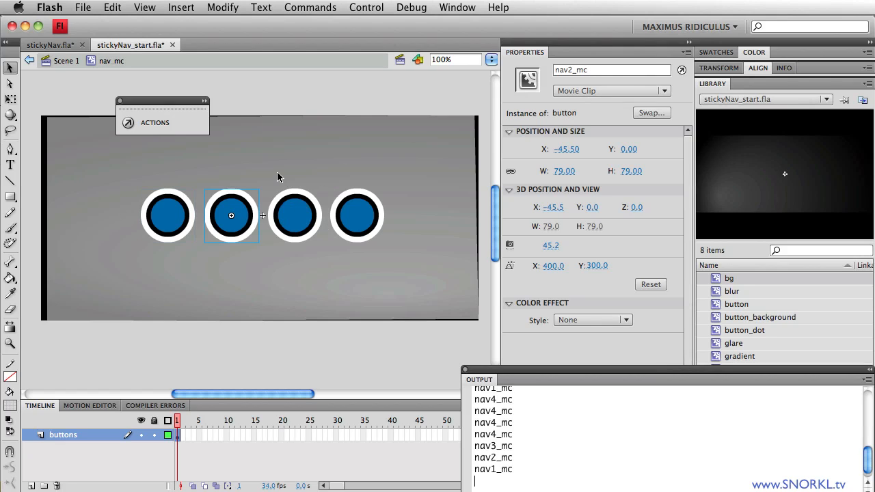
click(296, 216)
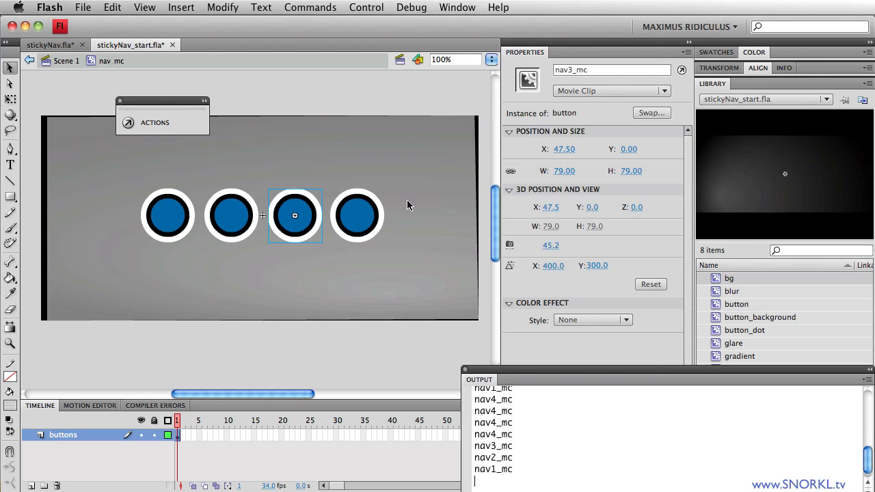
click(356, 216)
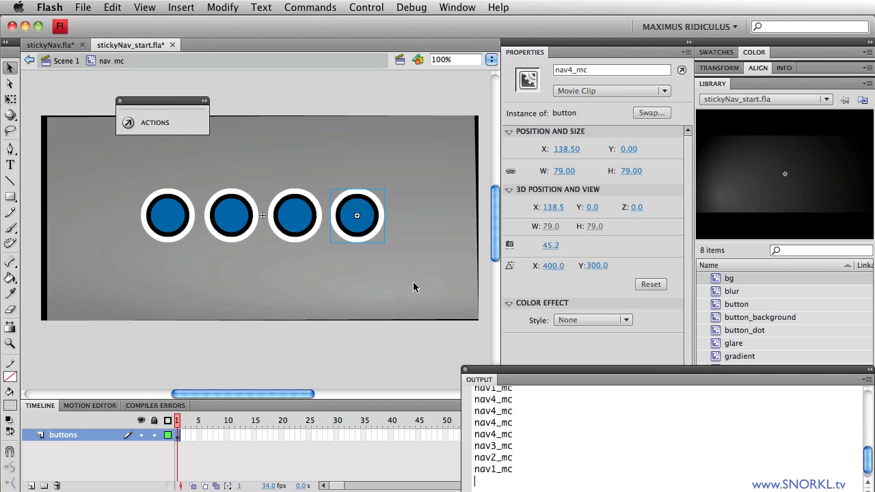
mouse_move(361, 246)
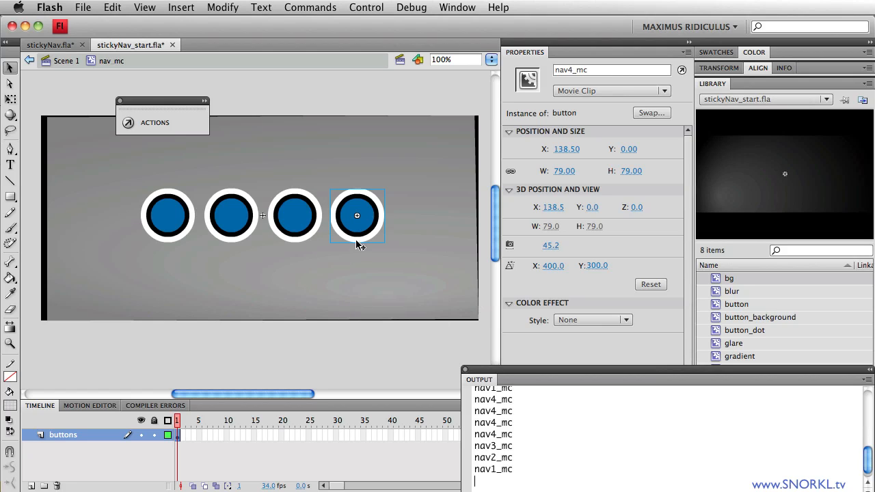
- Inspect the button symbol's dot_mc clip and hit-layer bg_mc clip, toggling the hit layer's visibility
double_click(357, 216)
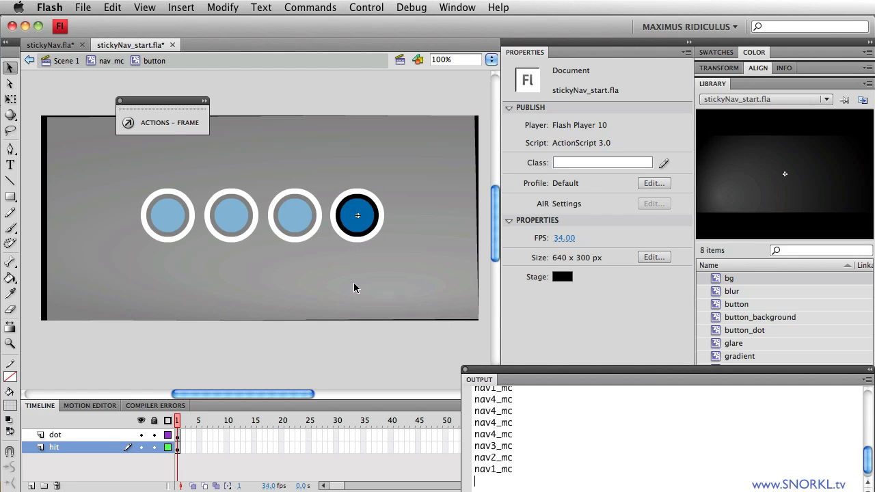
click(141, 435)
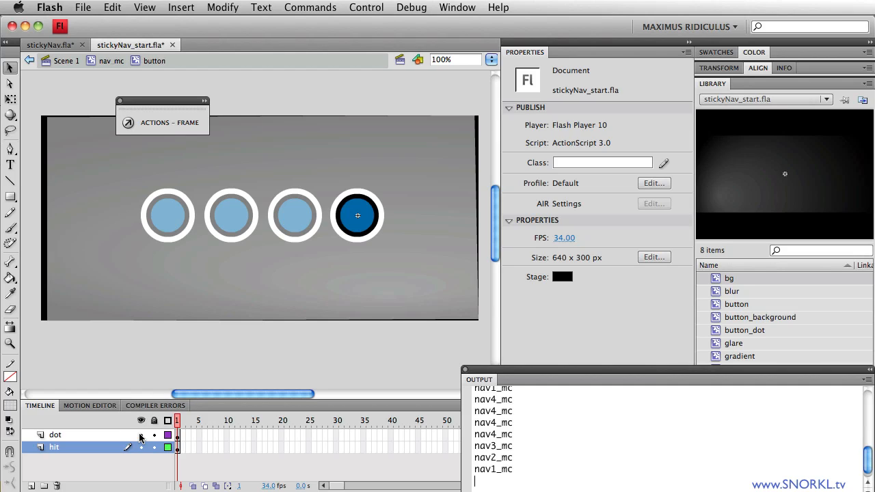
mouse_move(348, 229)
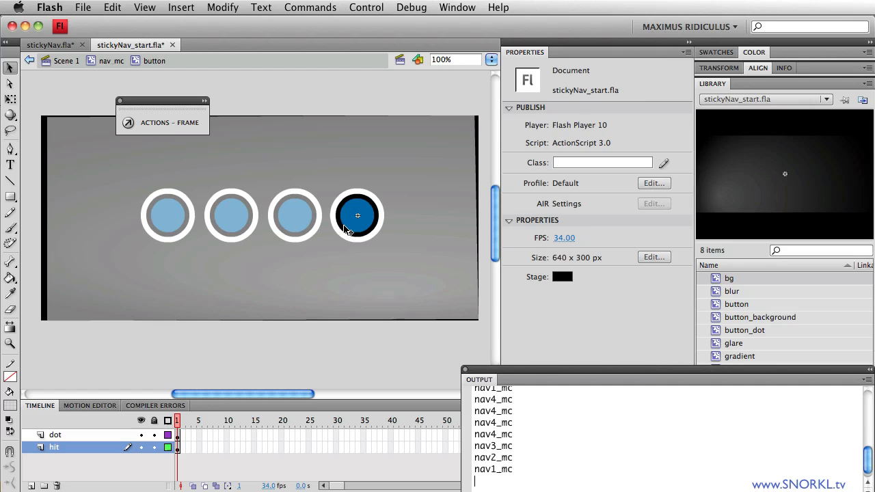
click(356, 216)
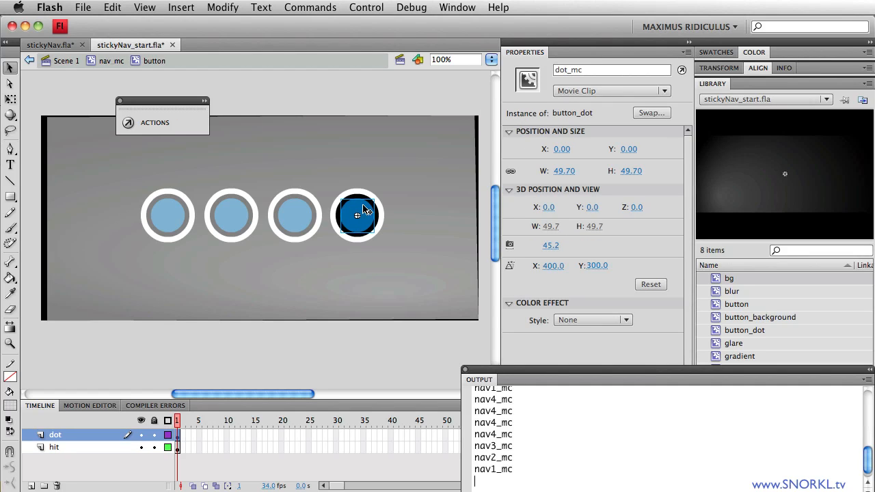
click(177, 448)
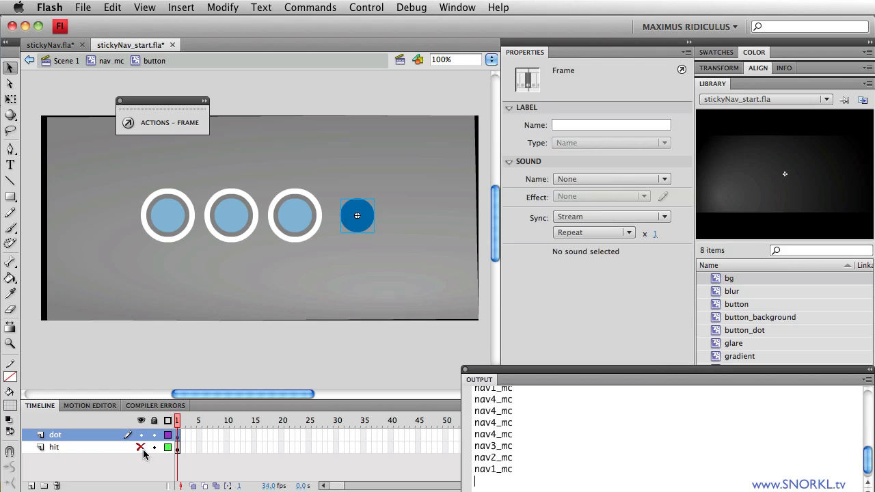
click(140, 448)
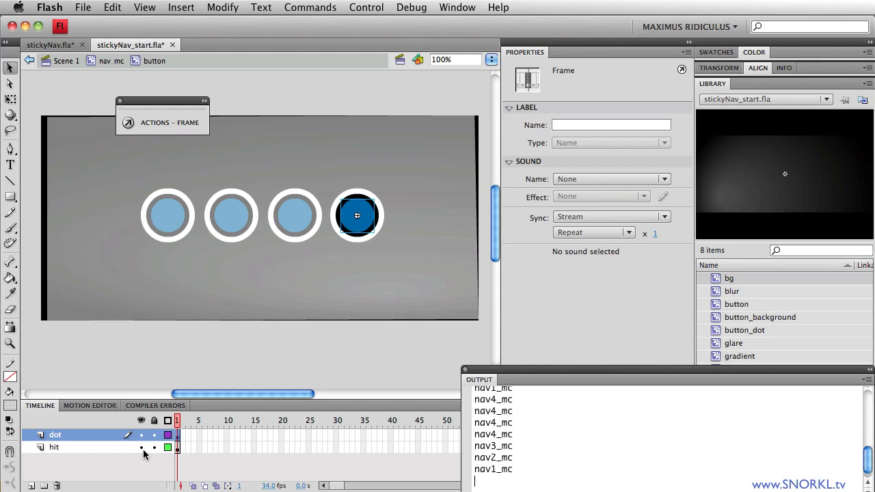
mouse_move(383, 208)
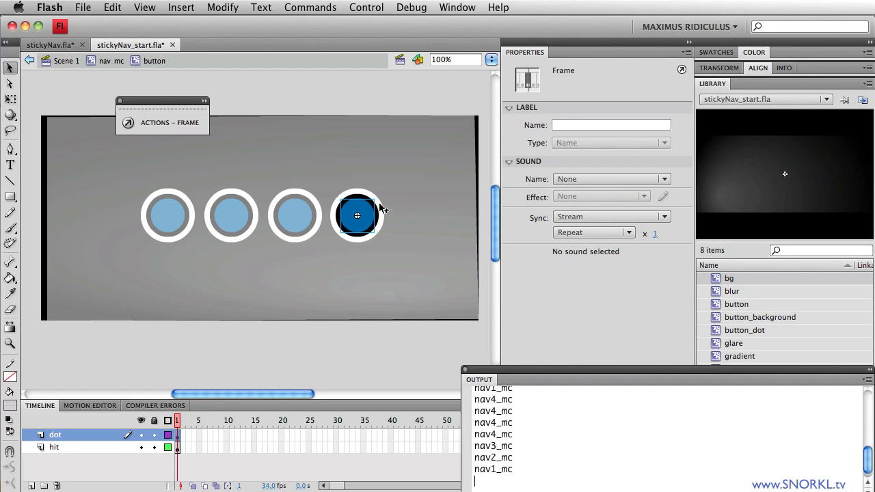
click(356, 216)
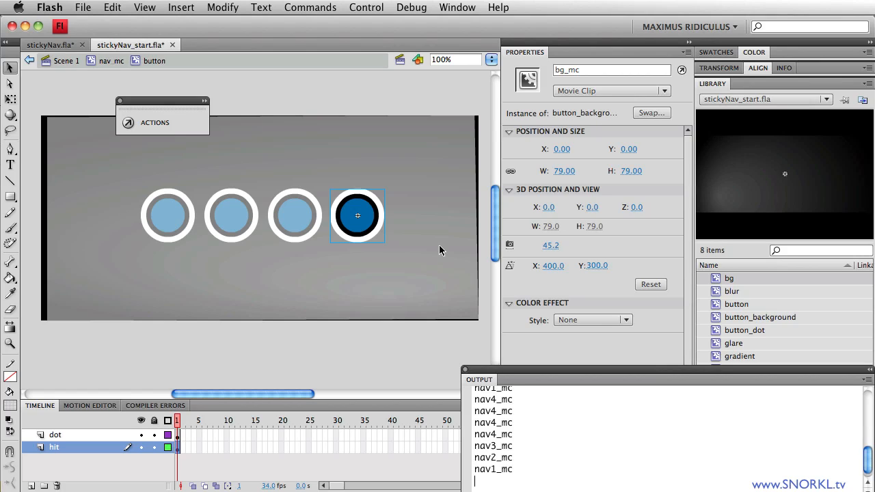
mouse_move(126, 74)
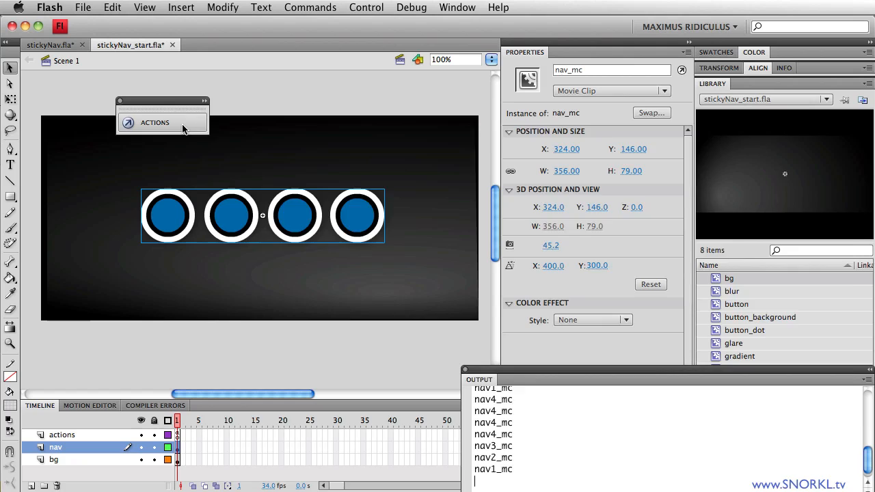
- Show the actions-layer frame script with nav_mc button mode, over/out/click listeners and the navOver trace
click(155, 123)
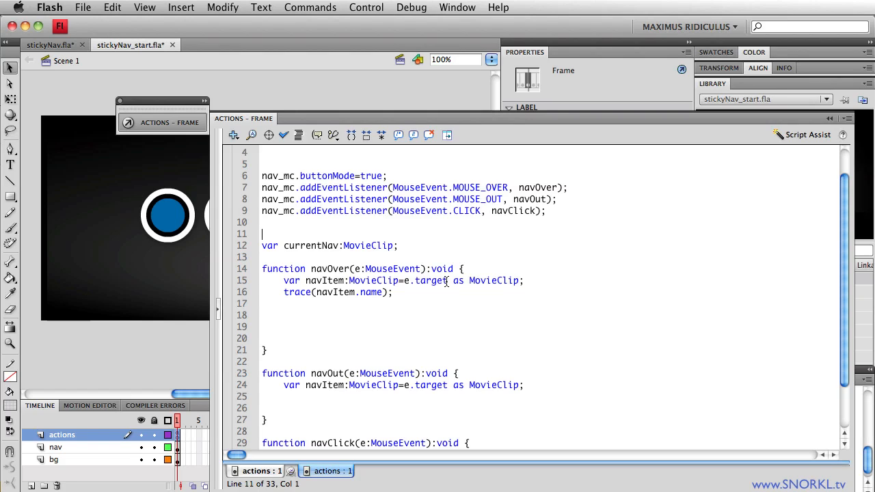
- Scroll the Actions panel to review the script from its com.greensock import down
scroll(down, 3)
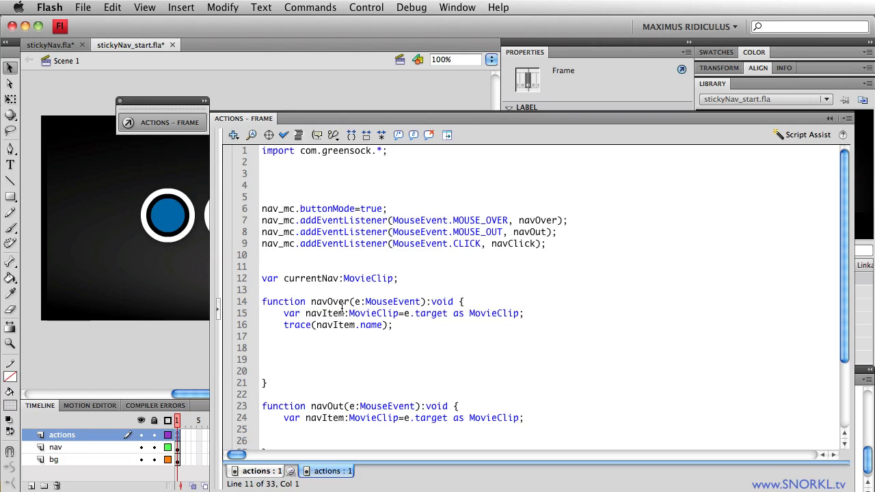
mouse_move(314, 332)
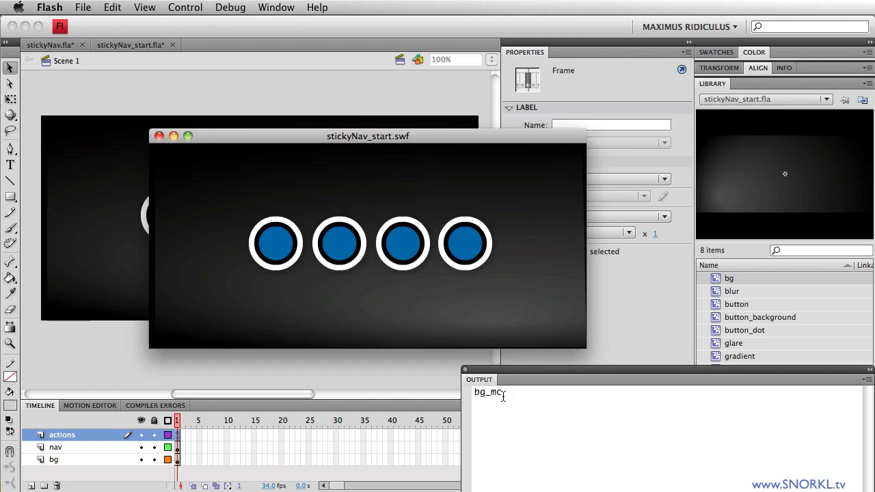
mouse_move(425, 361)
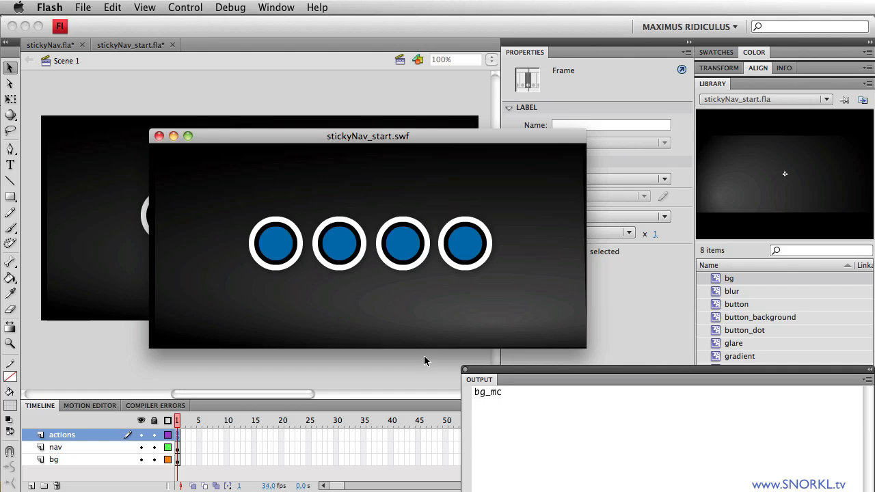
- Press the nav buttons in the running movie, seeing inner bg_mc and dot_mc names traced
click(277, 244)
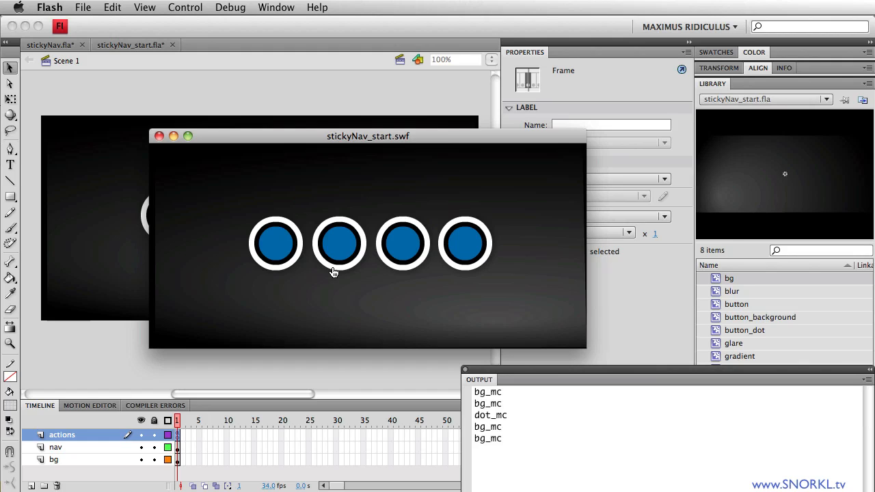
click(339, 244)
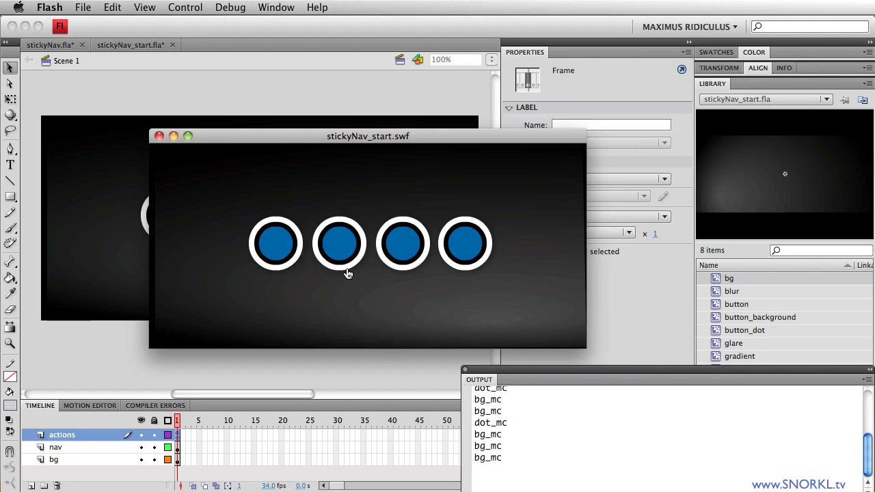
click(339, 245)
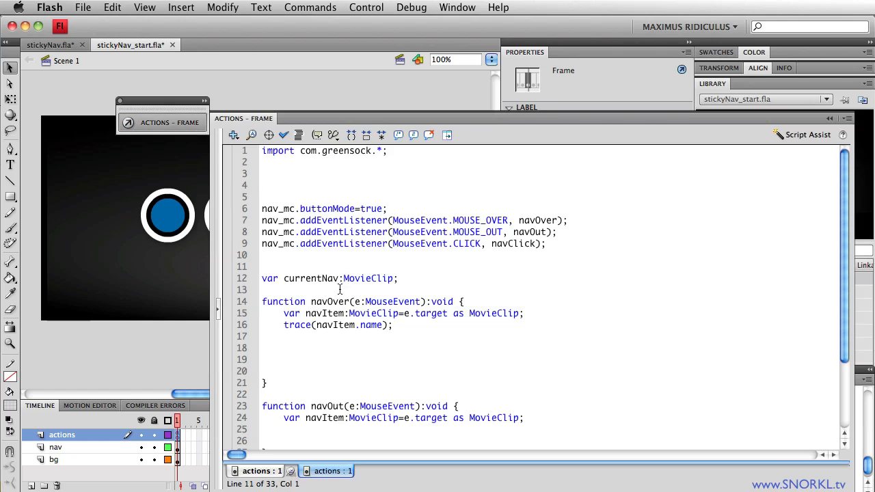
- Add the line nav_mc.nav1_mc.mouseChildren = false; below the listener setup
click(262, 267)
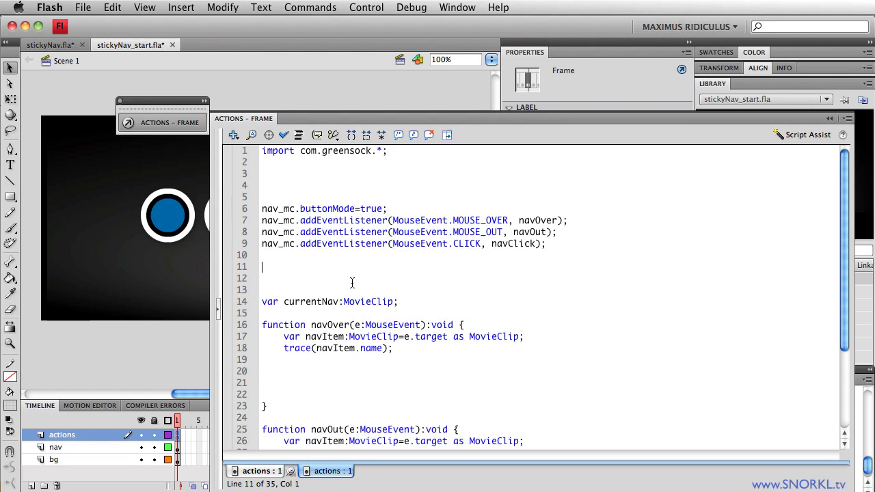
text(nav)
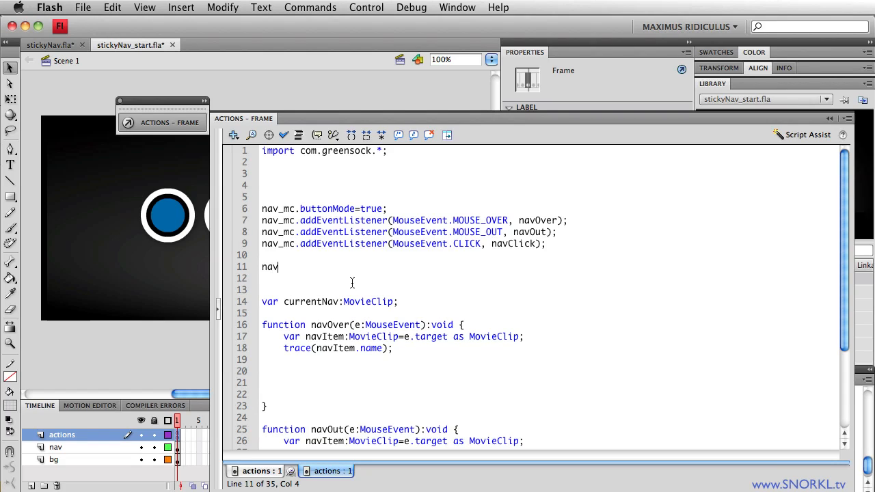
text(_mc)
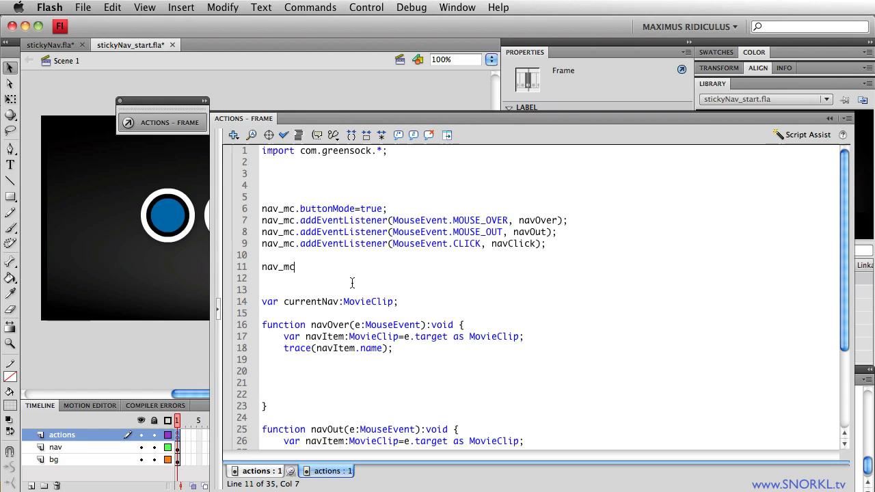
text(.)
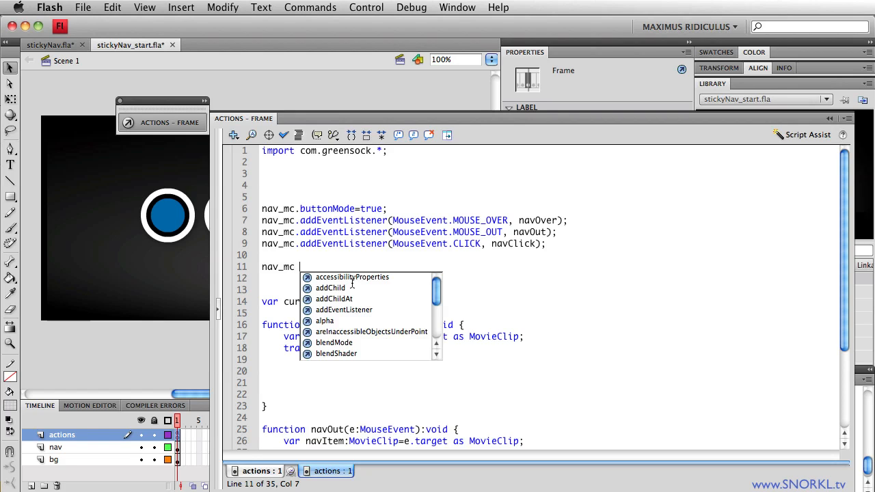
text(nav1_mc.)
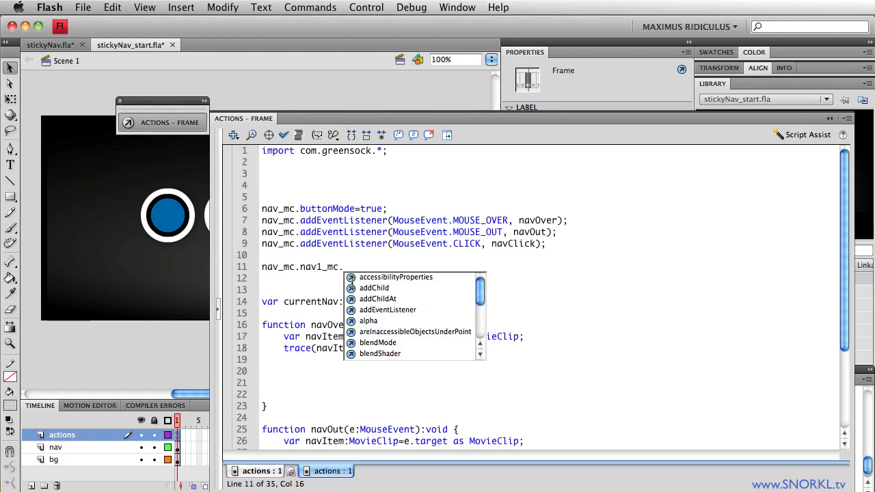
text(mouseChildren = fa)
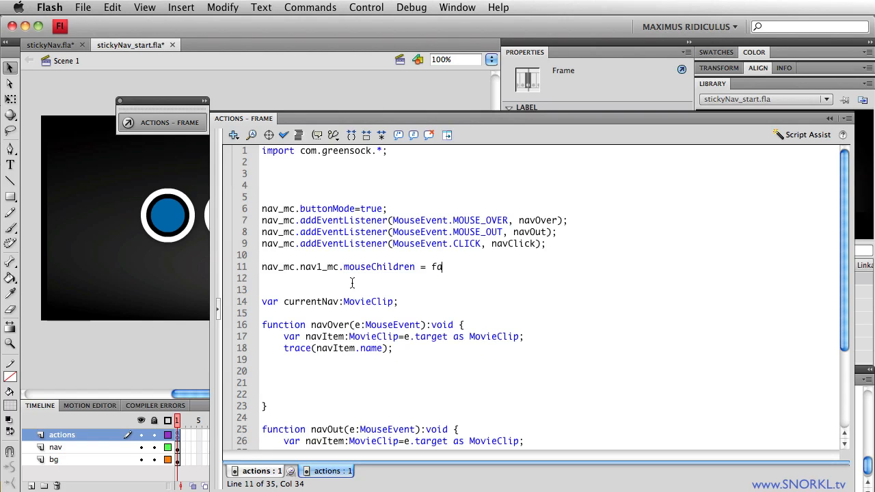
text(lse;)
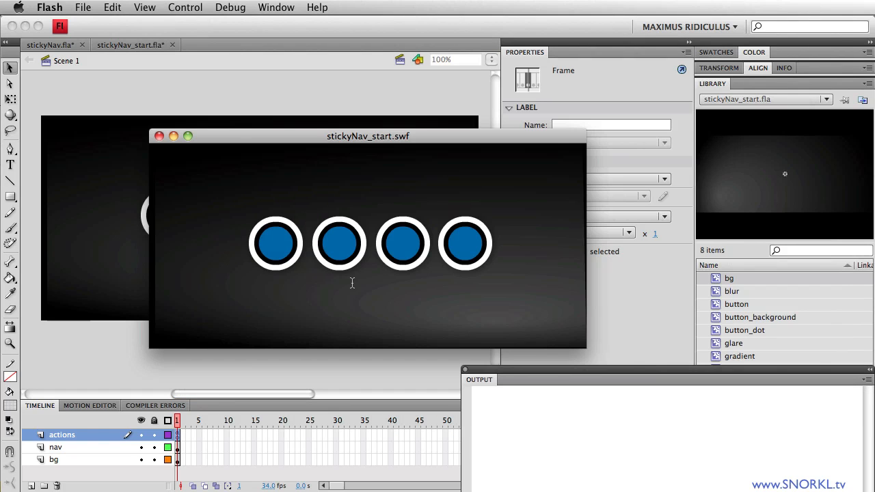
- Press the first button repeatedly, now tracing nav1_mc, then the second, still tracing inner clip names
click(275, 244)
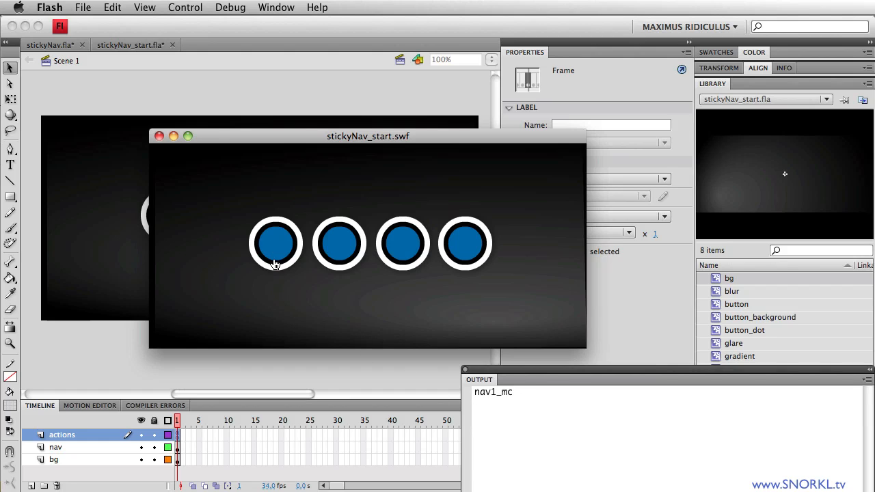
click(276, 244)
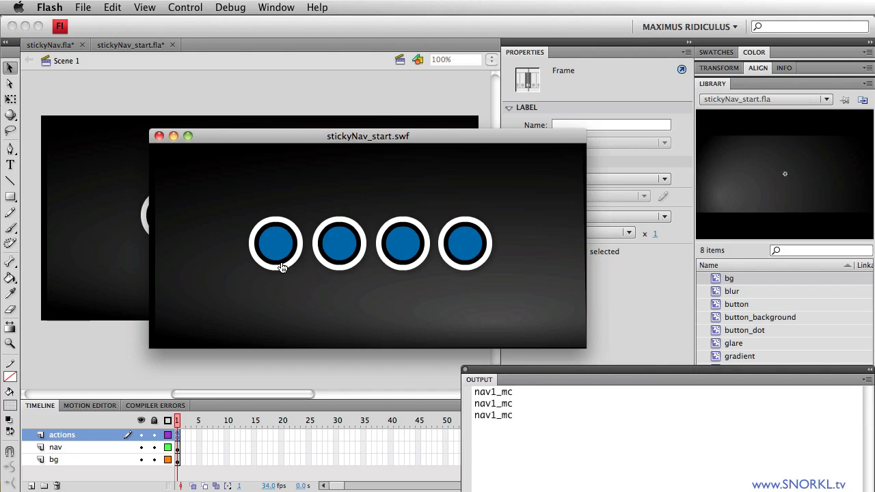
click(275, 244)
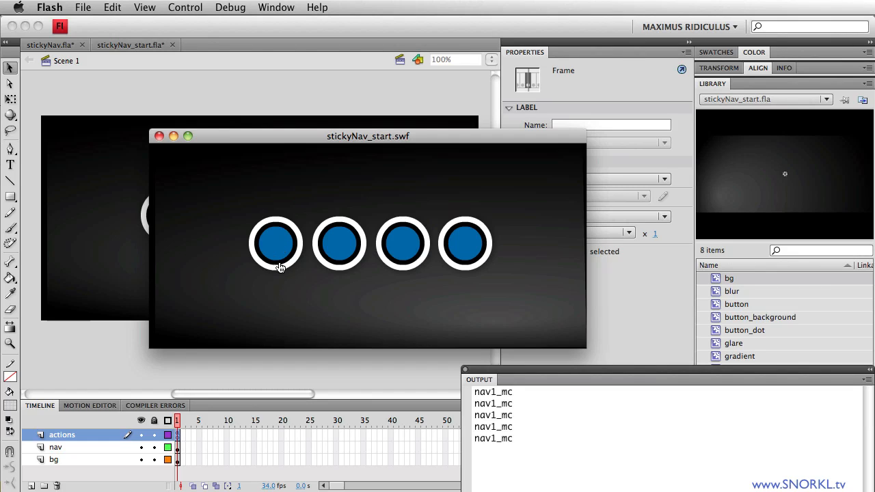
click(340, 243)
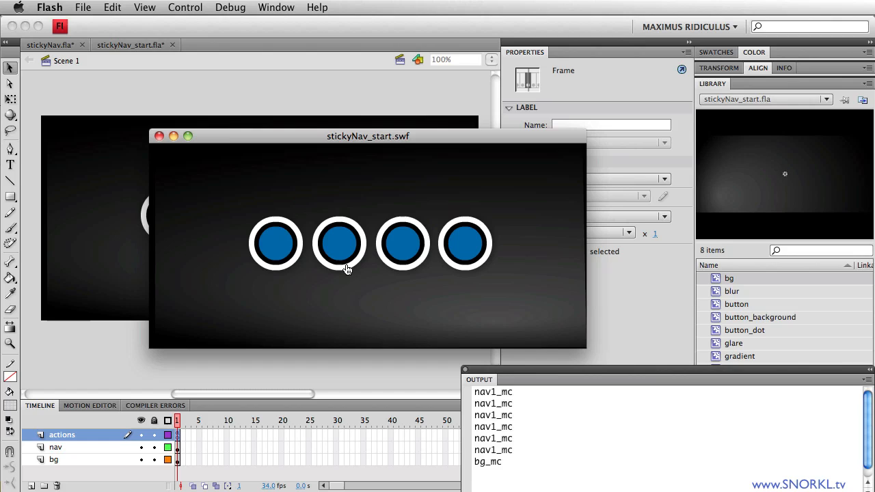
click(403, 244)
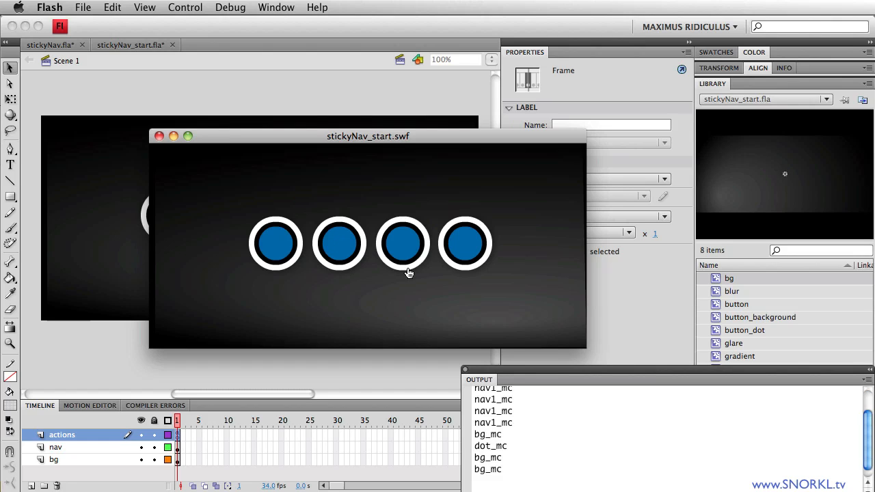